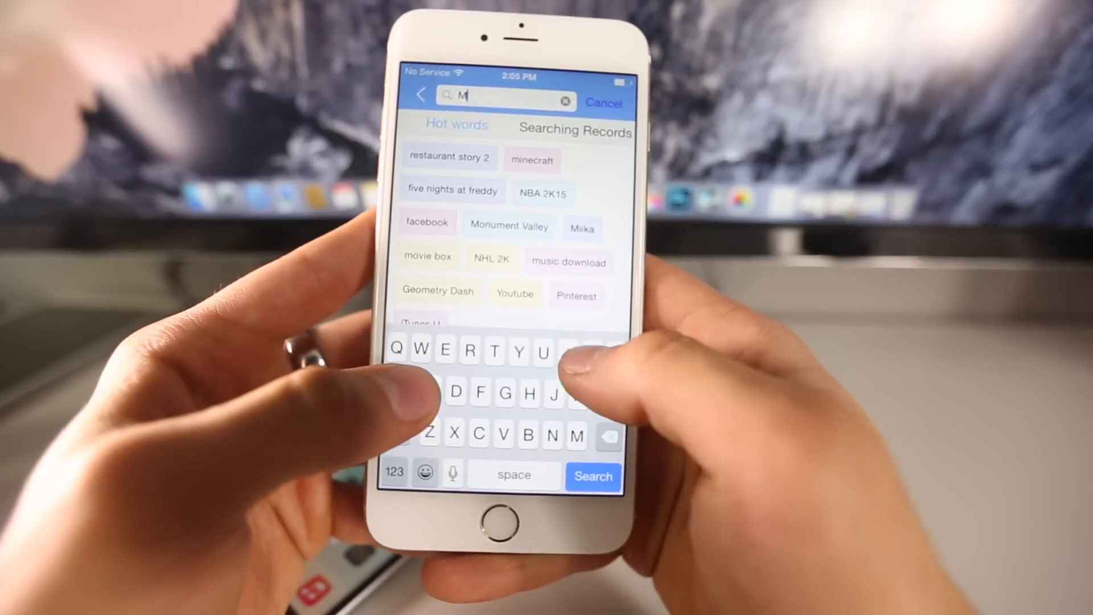
Search vShare for 'Movie box' and install MovieBox onto the home screen
{"action": "type", "text": "ovie b"}
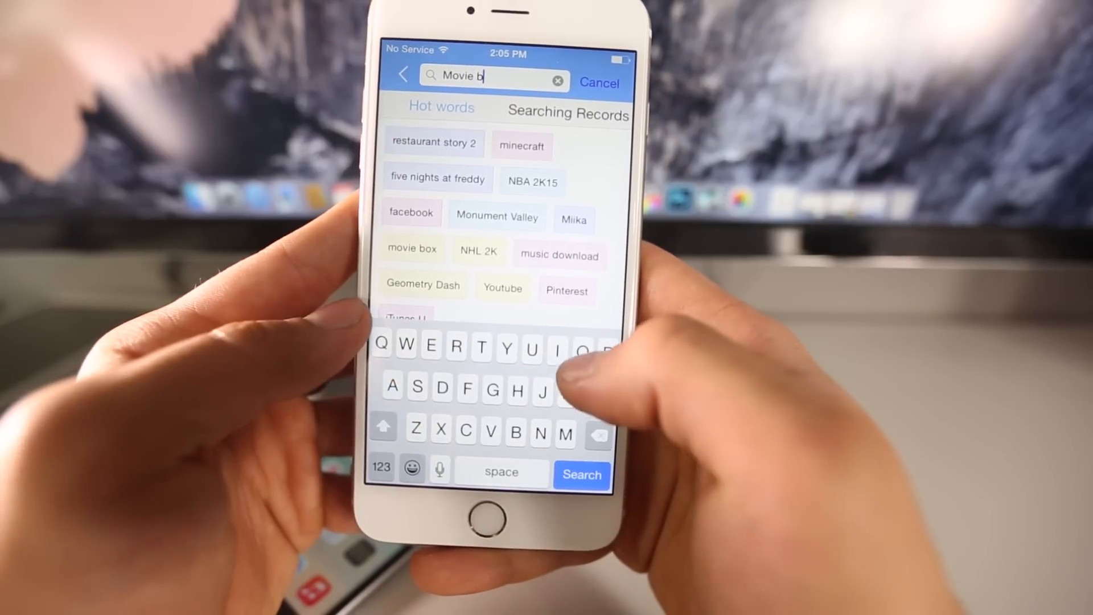
{"action": "left_click", "coordinate": [582, 475]}
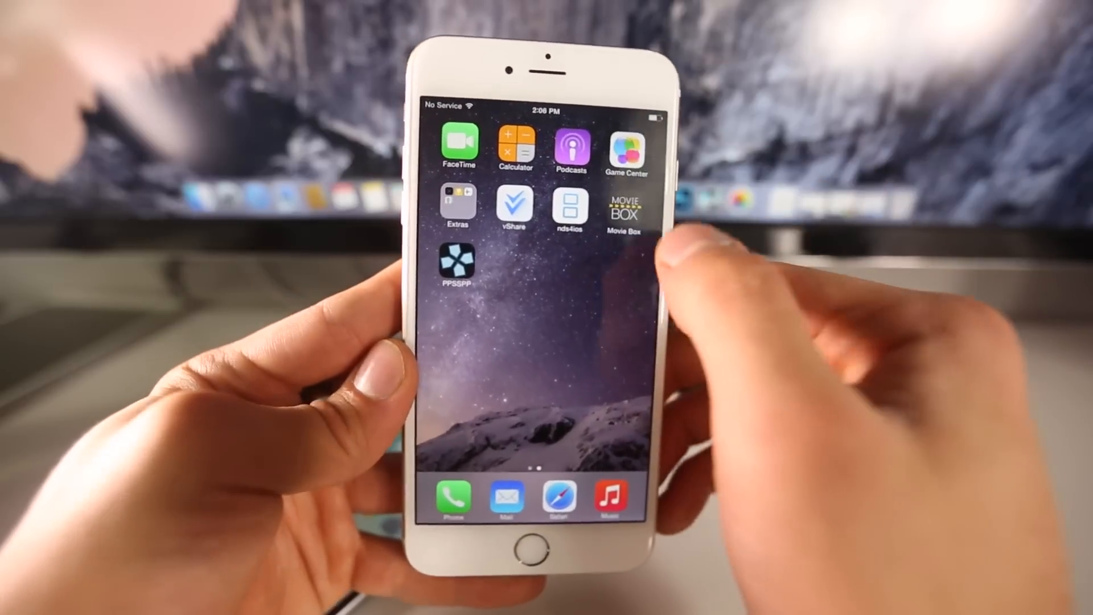
Launch Movie Box from the home screen and open a movie from its poster grid
{"action": "left_click", "coordinate": [626, 211]}
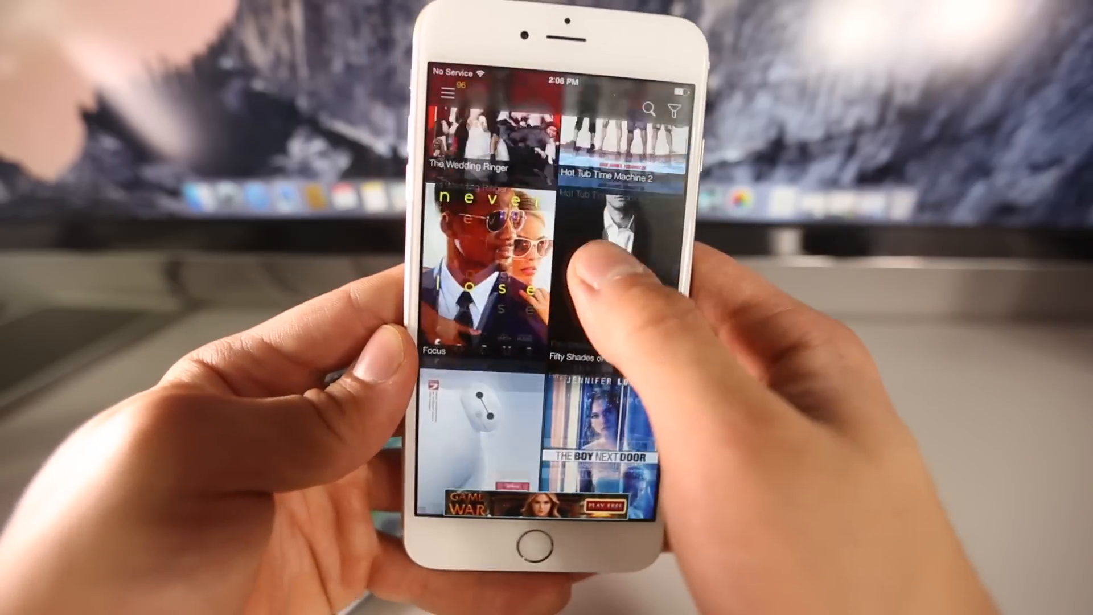
{"action": "left_click", "coordinate": [528, 533]}
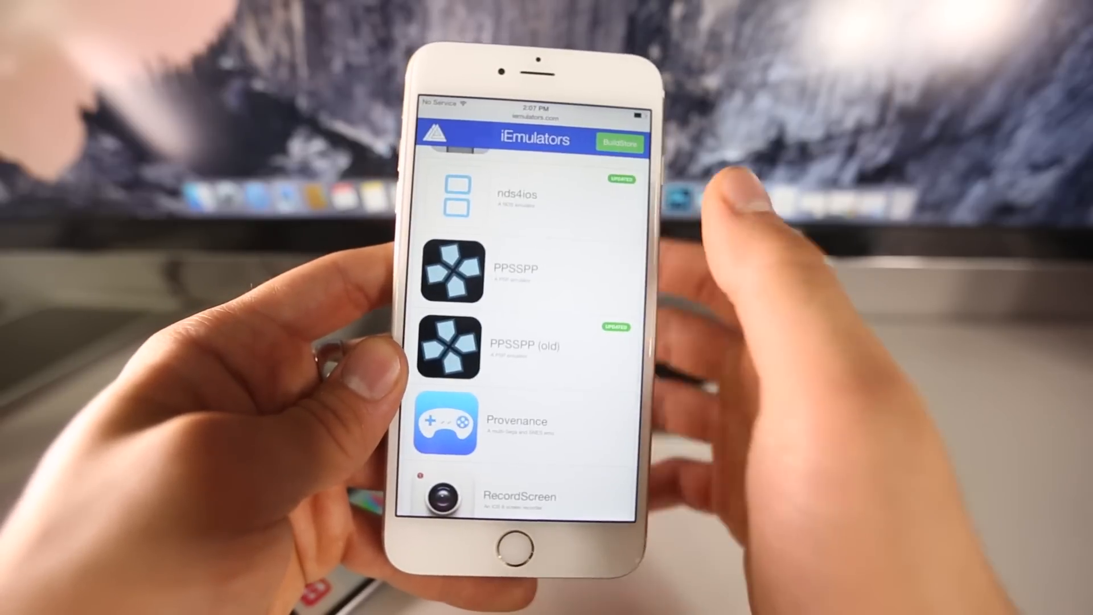
Scroll the iEmulators app list to show nds4ios and the PPSSPP emulators
{"action": "scroll", "scroll_direction": "down", "scroll_amount": 3}
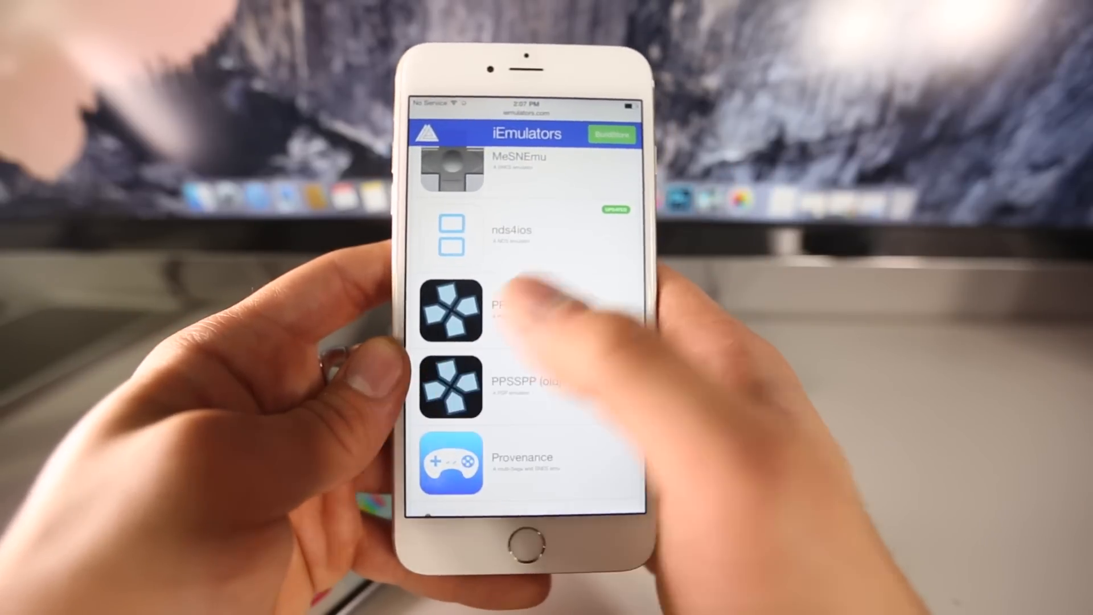